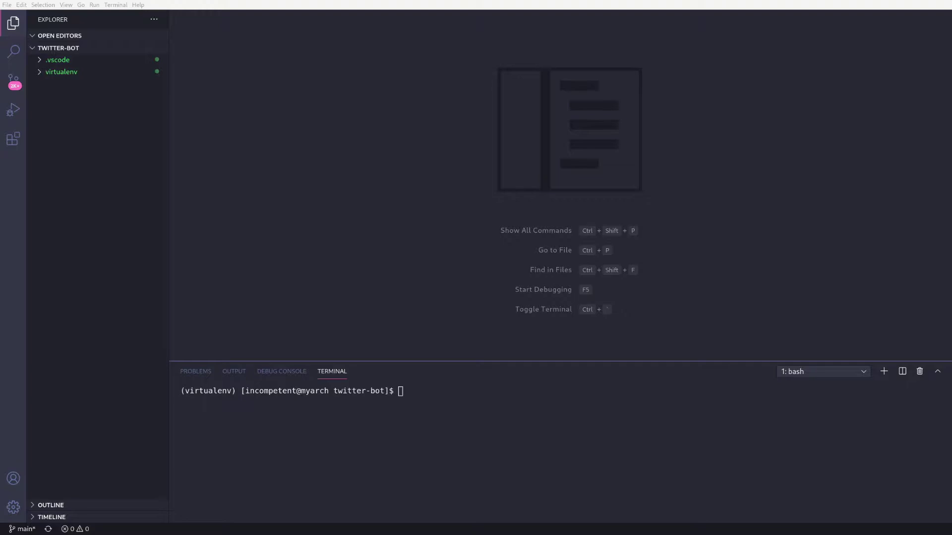
Install tweepy into the twitter-bot virtual environment with pip
text(pip)
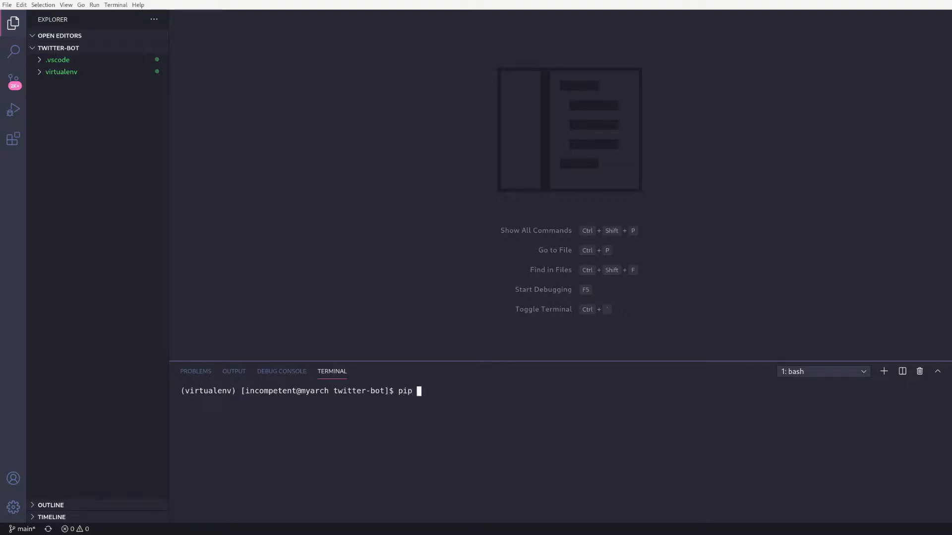
text(install twee)
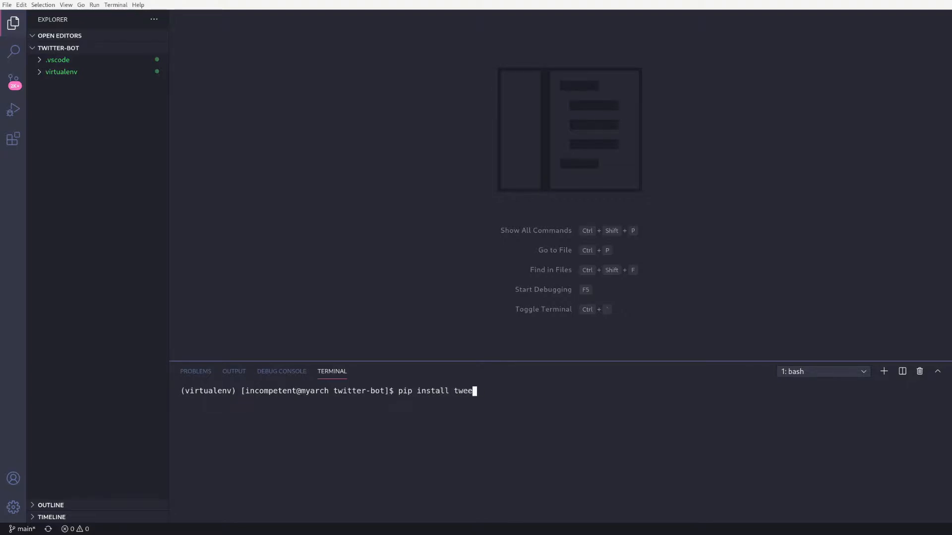
key(Enter)
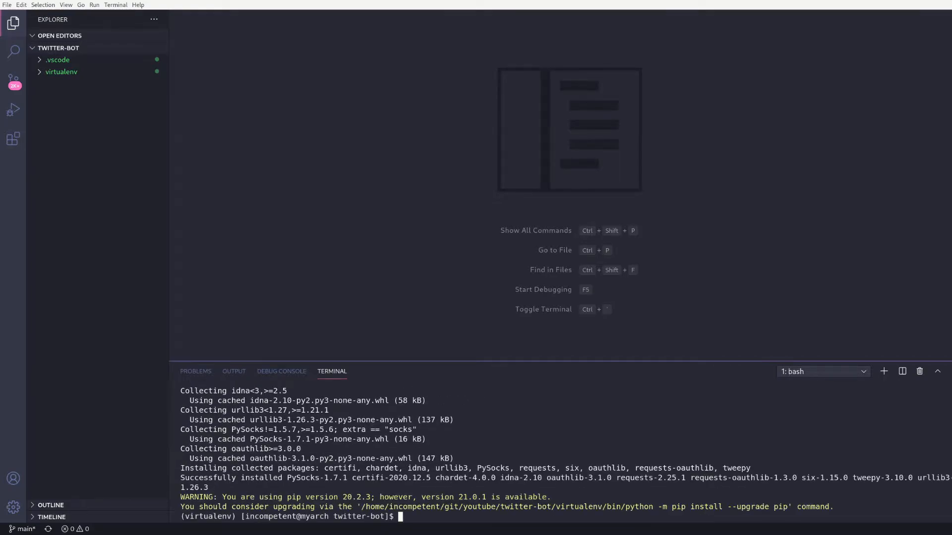
Freeze installed packages into requirements.txt and prepare to launch main.py with code
text(pip freeze > req)
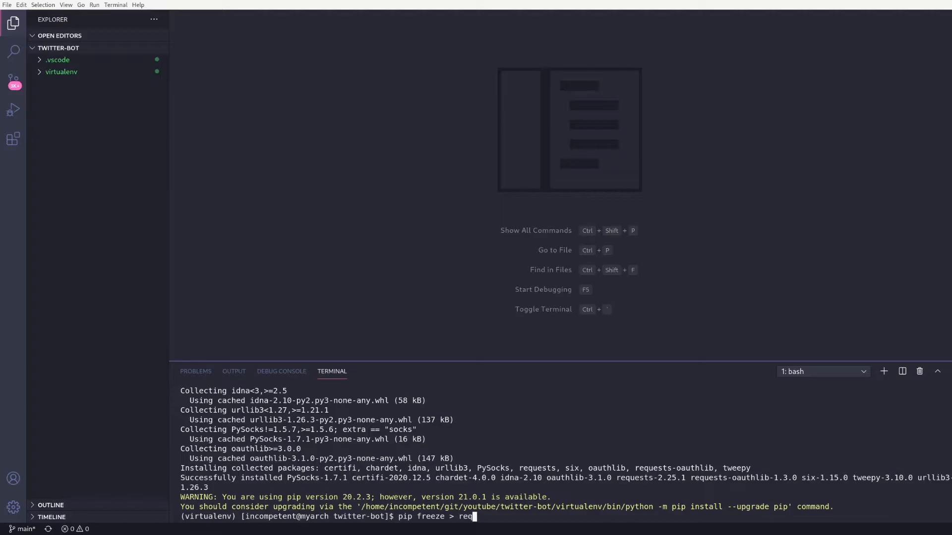
text(uirements.t)
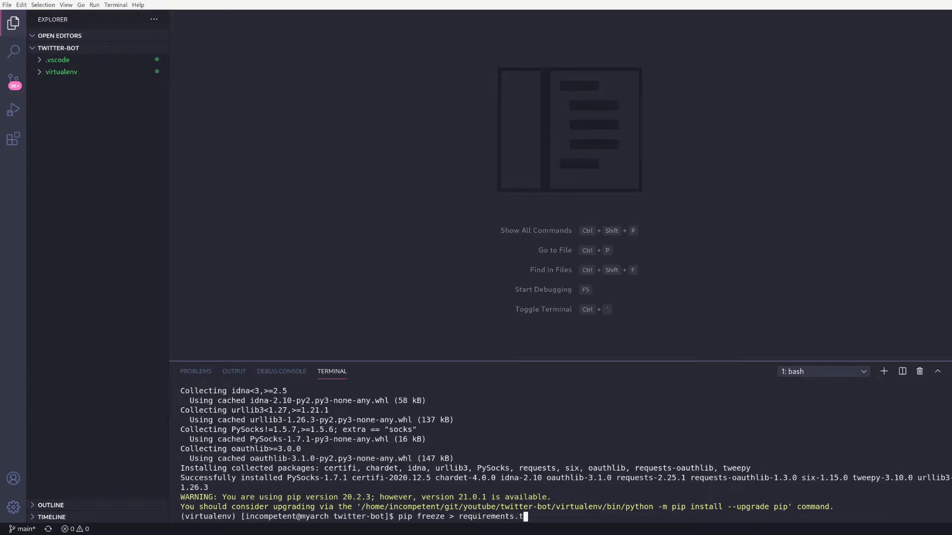
key(Enter)
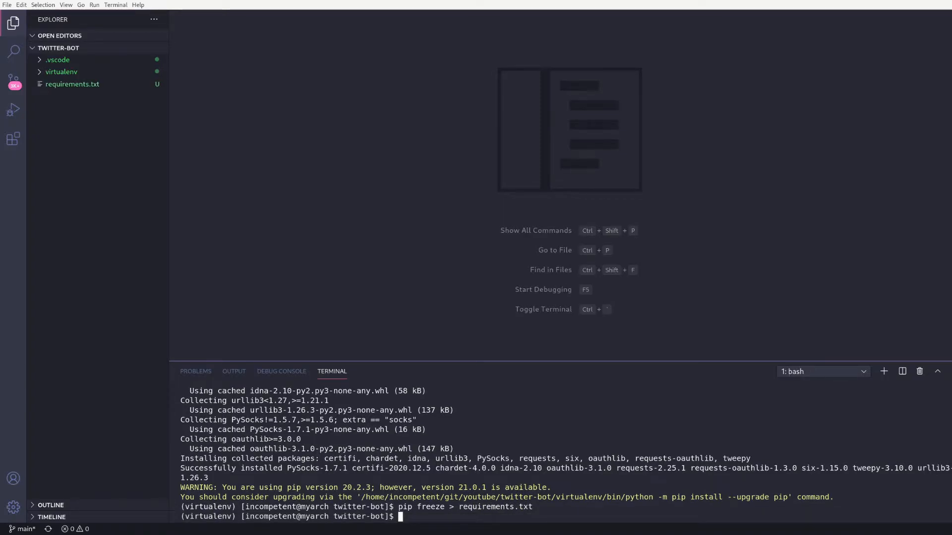
text(code)
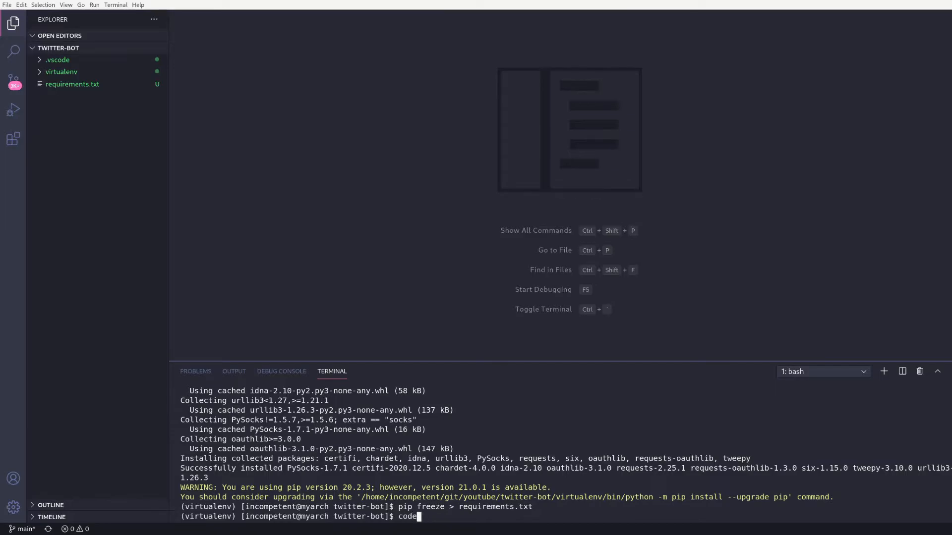
text(main.py)
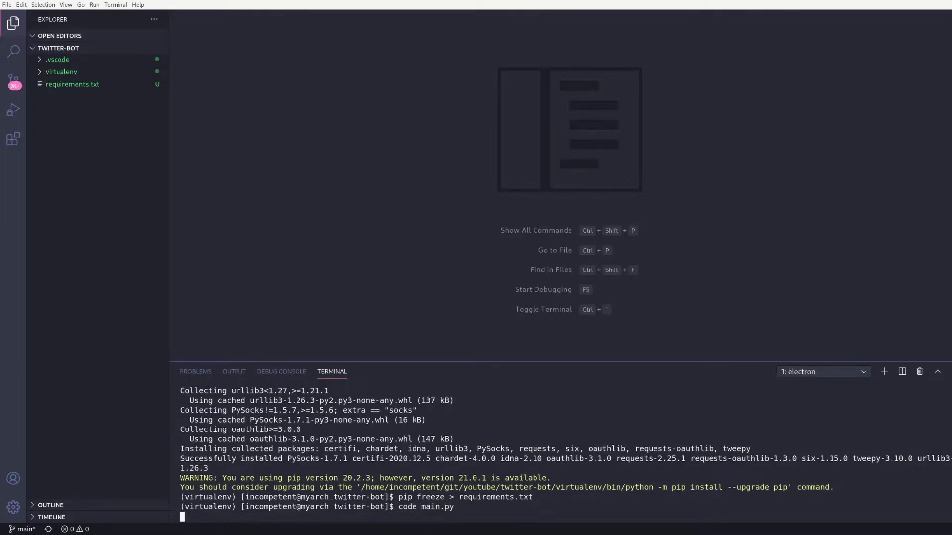
Create main.py starting with the 'import tweepy' and 'import os' lines
key(Enter)
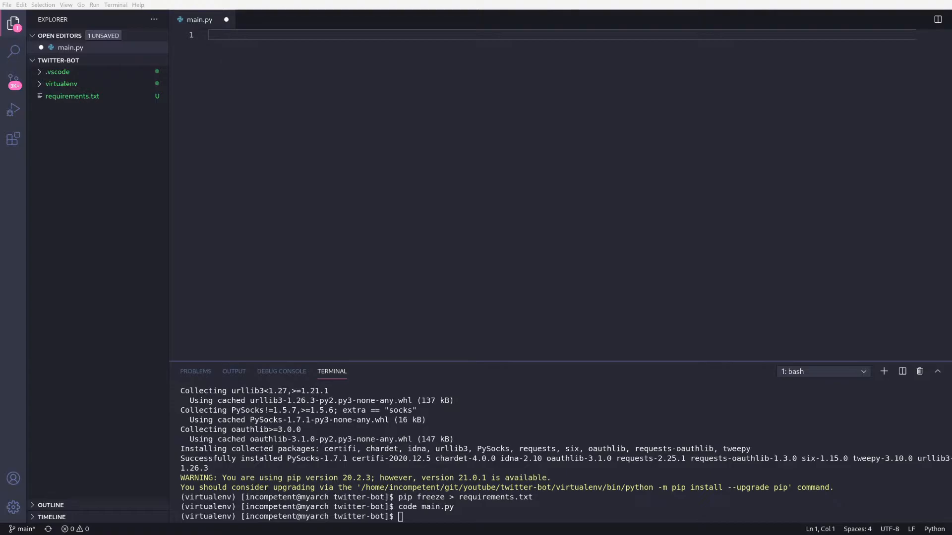
text(import tweepy)
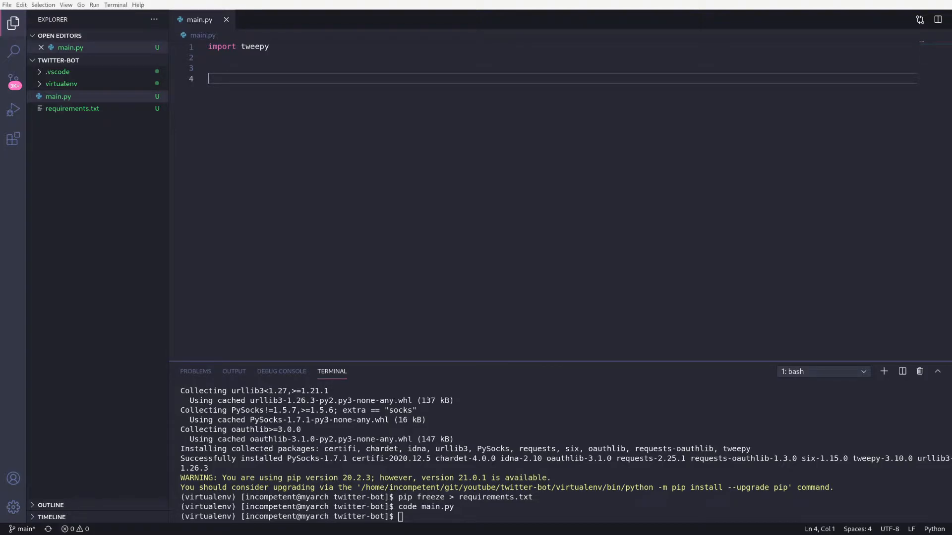
text(import os)
text(from datetime import date)
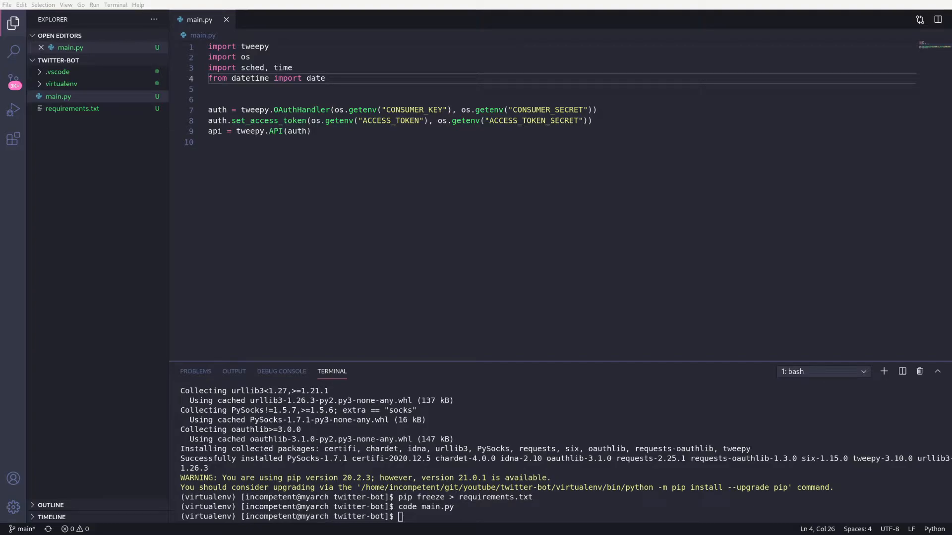
Add 's = sched.scheduler(time.time, time.sleep)' below the api assignment
click(311, 131)
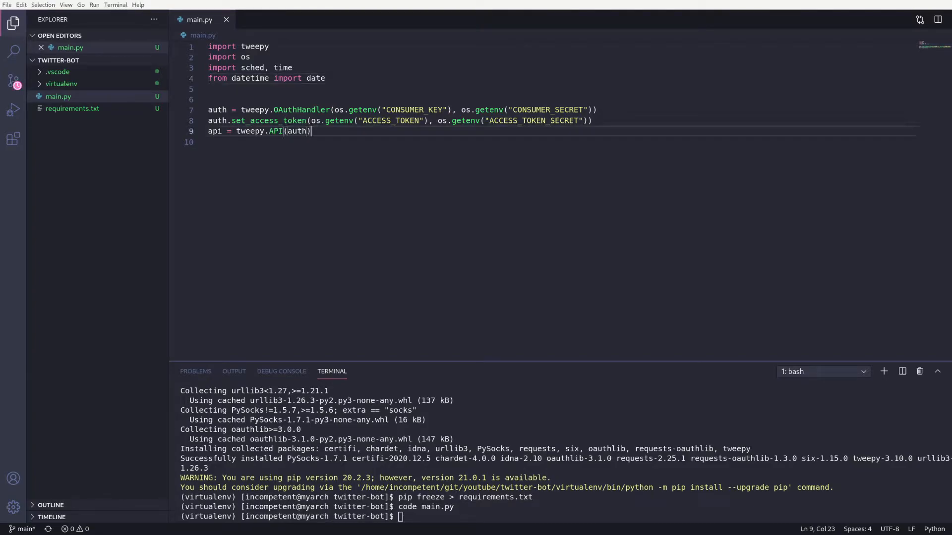
text(s = sched.scheduler(time.time, time.sleep))
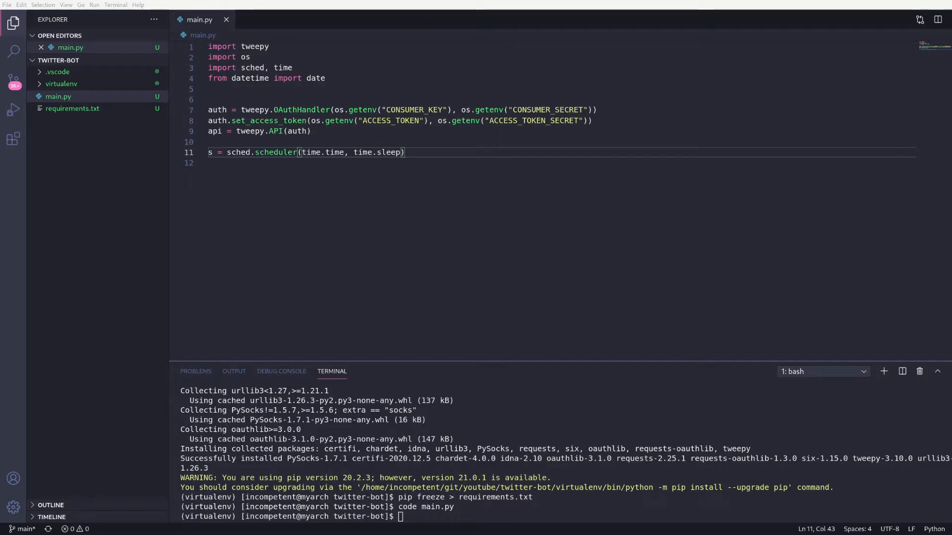
key(Enter)
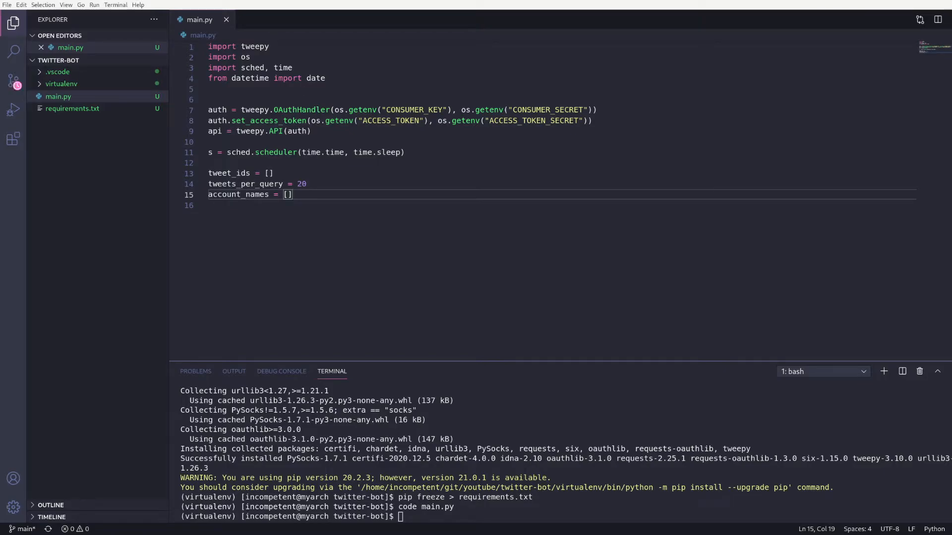
Define 'def run_bot(sc):' with its search query line and save main.py
text(def run_bot(sc):)
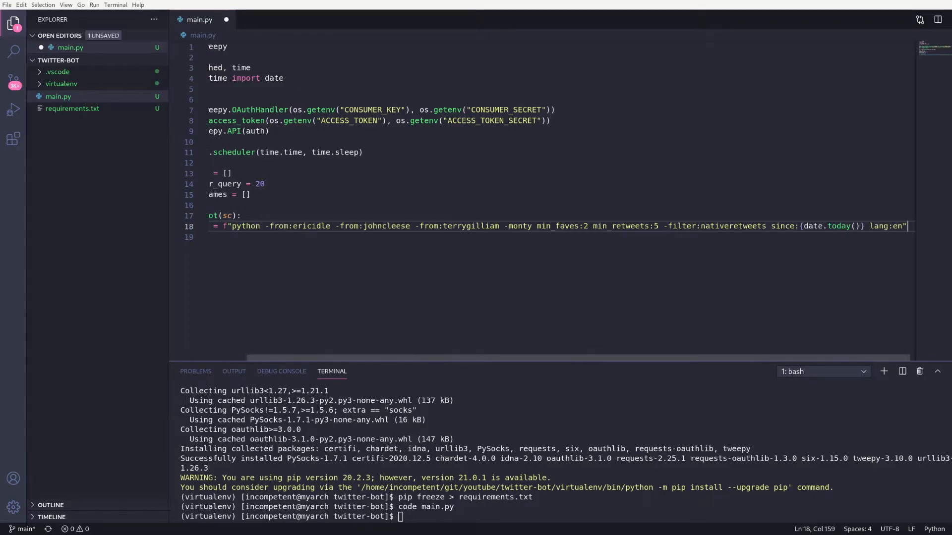
key(Ctrl+s)
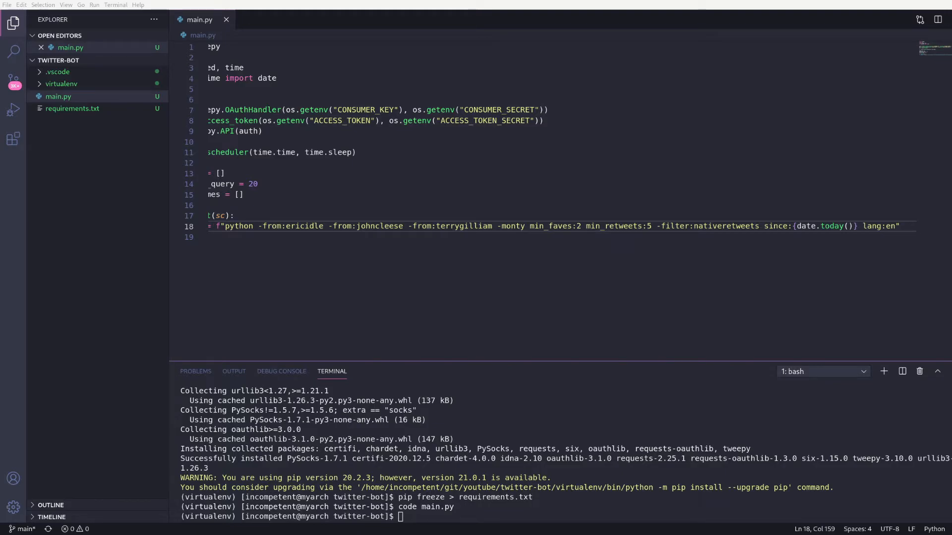
scroll(left, 3)
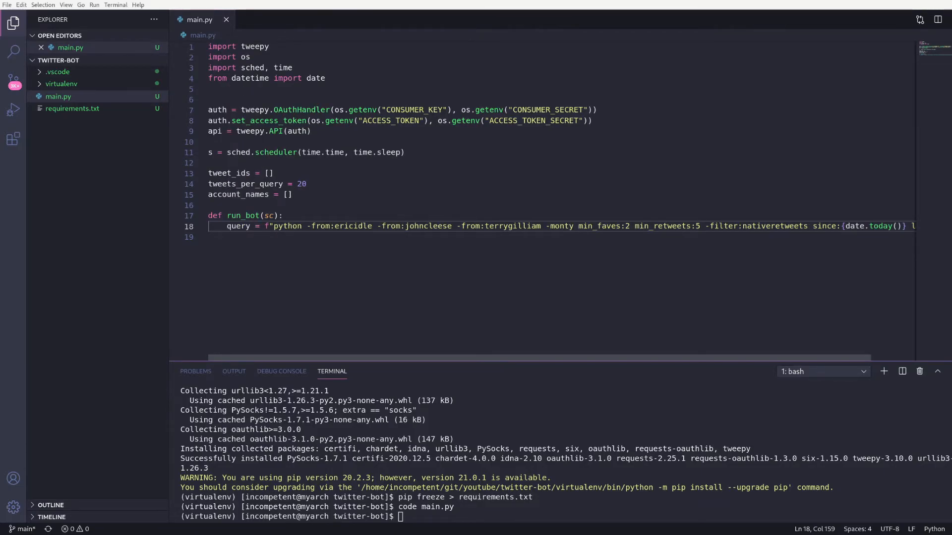
Loop over tweepy.Cursor(api.search, q=query, tweet_mode="extended") items and check for three or fewer hashtags
text(for tweet in tweepy.Cursor(api.search, q=query, tweet_mode="extended").items(tweets_per_query):)
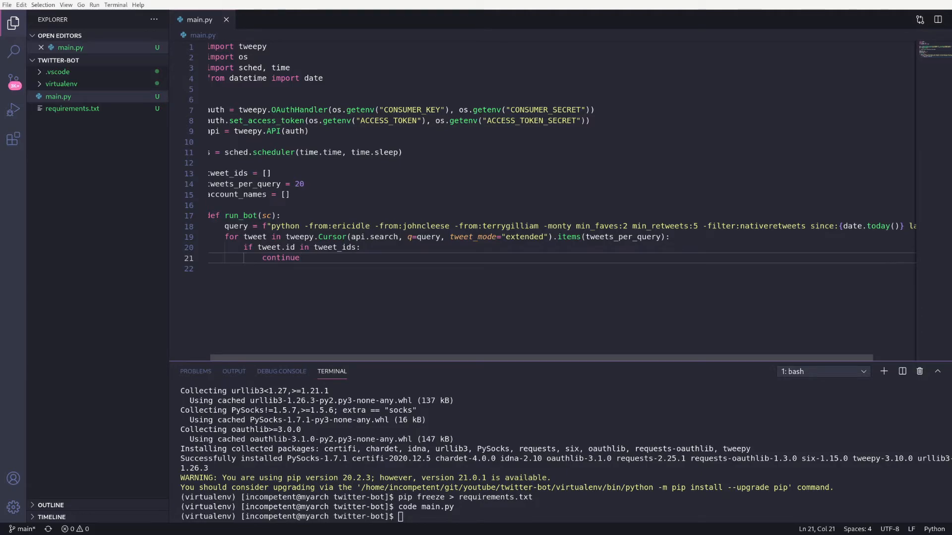
key(Enter)
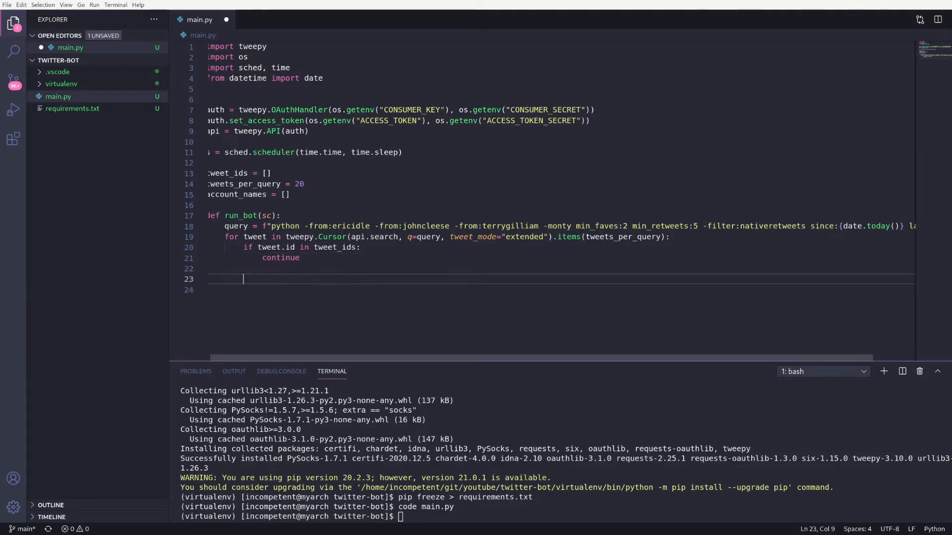
text(if len(tweet.entities['hashtags']) <= 3:)
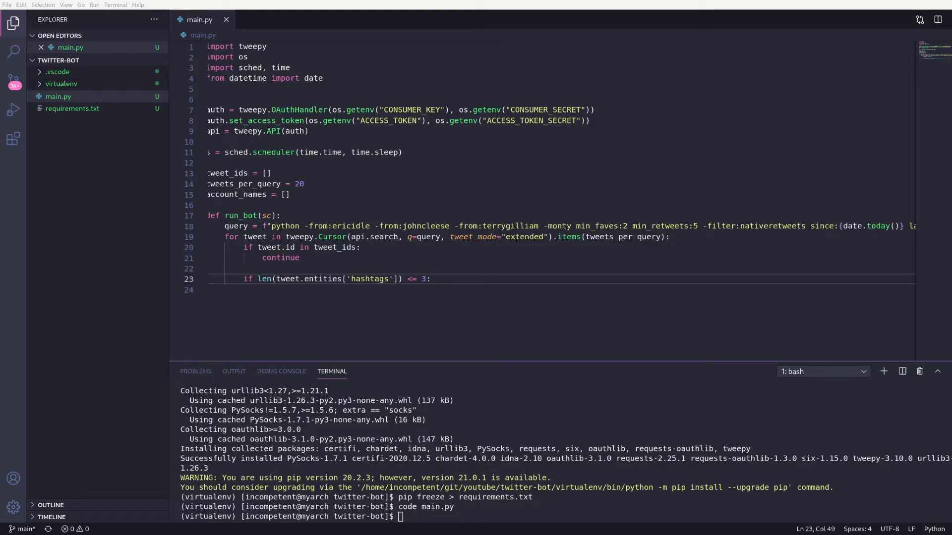
key(Enter)
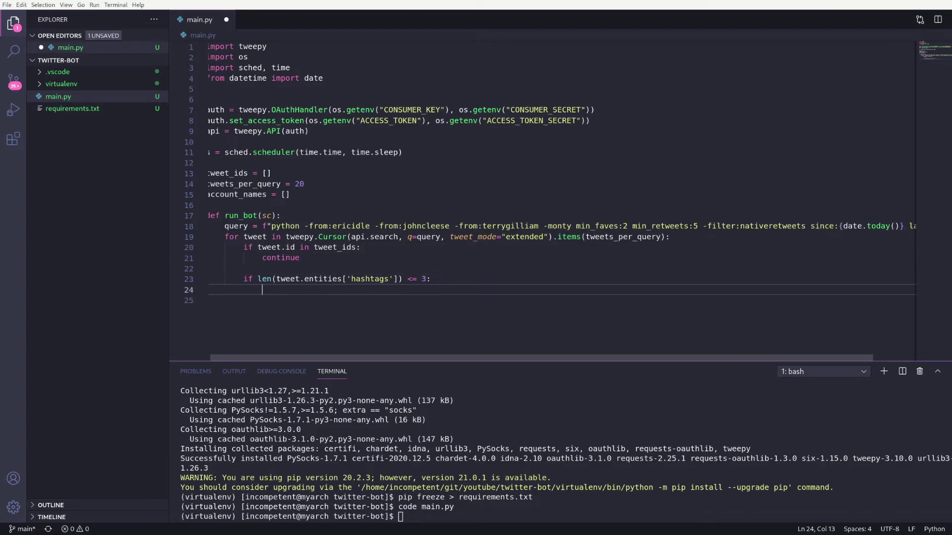
Retweet qualifying tweets with api.retweet(tweet.id) and schedule run_bot via s.enter(60, 1, run_bot, (s,))
text(api.retweet(tweet.id))
text(account_names.append(tweet.author.screen_name)
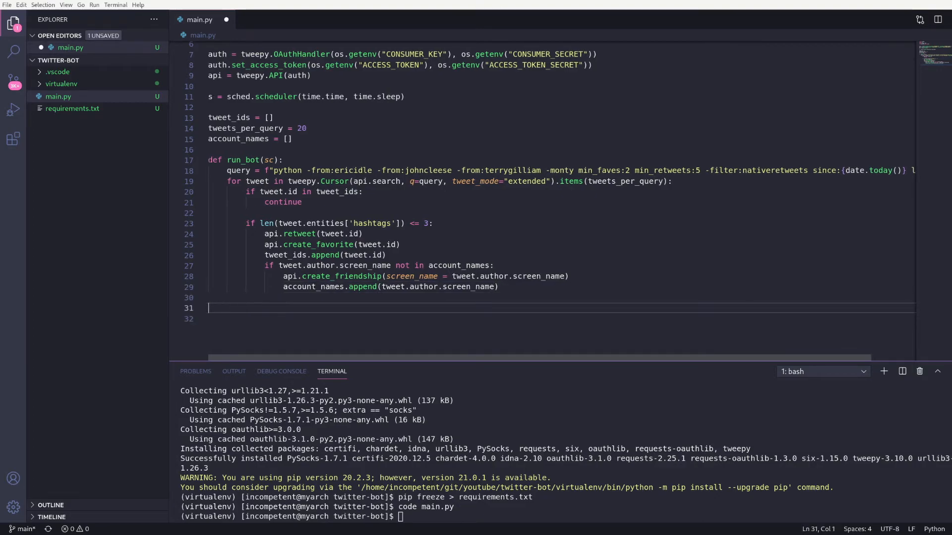
text(s.enter(60, 1, run_bot, (s,)))
text(s.run()
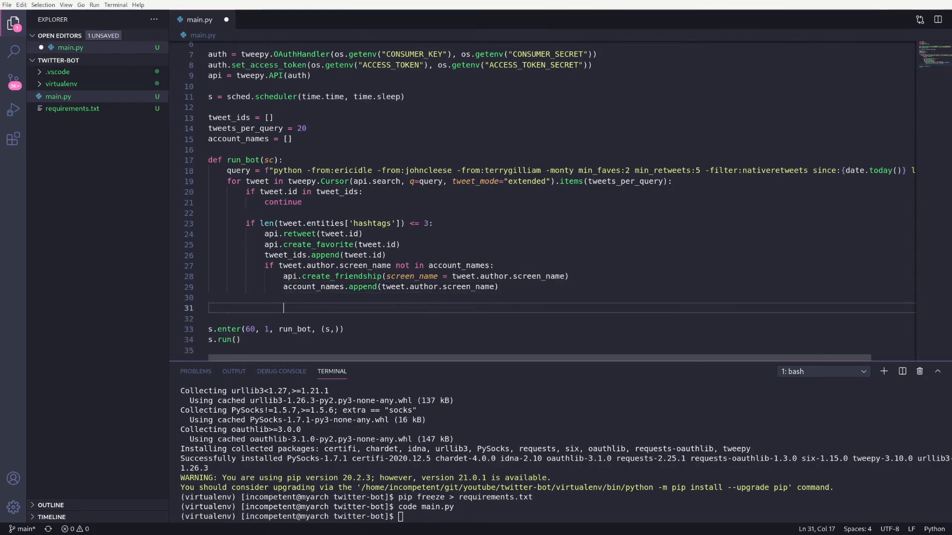
Make run_bot reschedule itself with s.enter(60, 1, run_bot, (sc,))
text(s.enter(60, 1, run_bot, (sc,)))
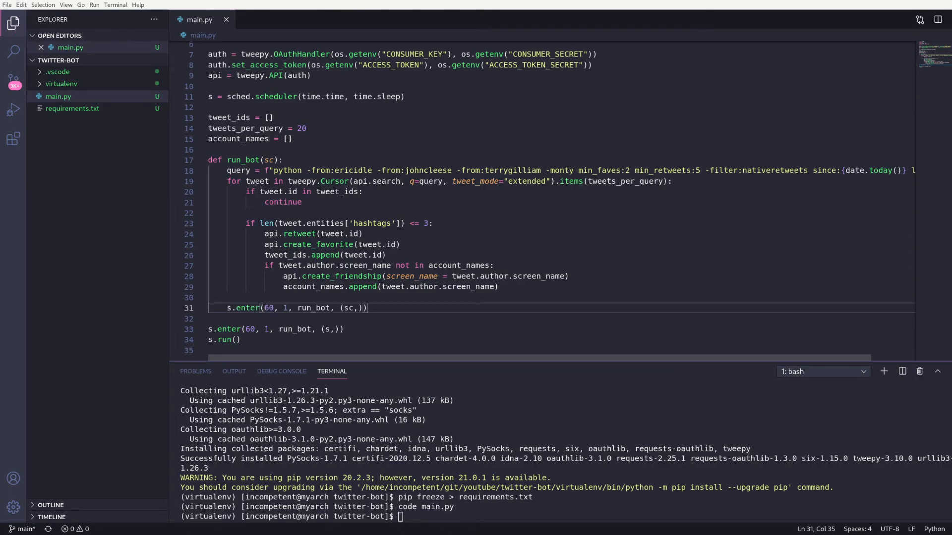